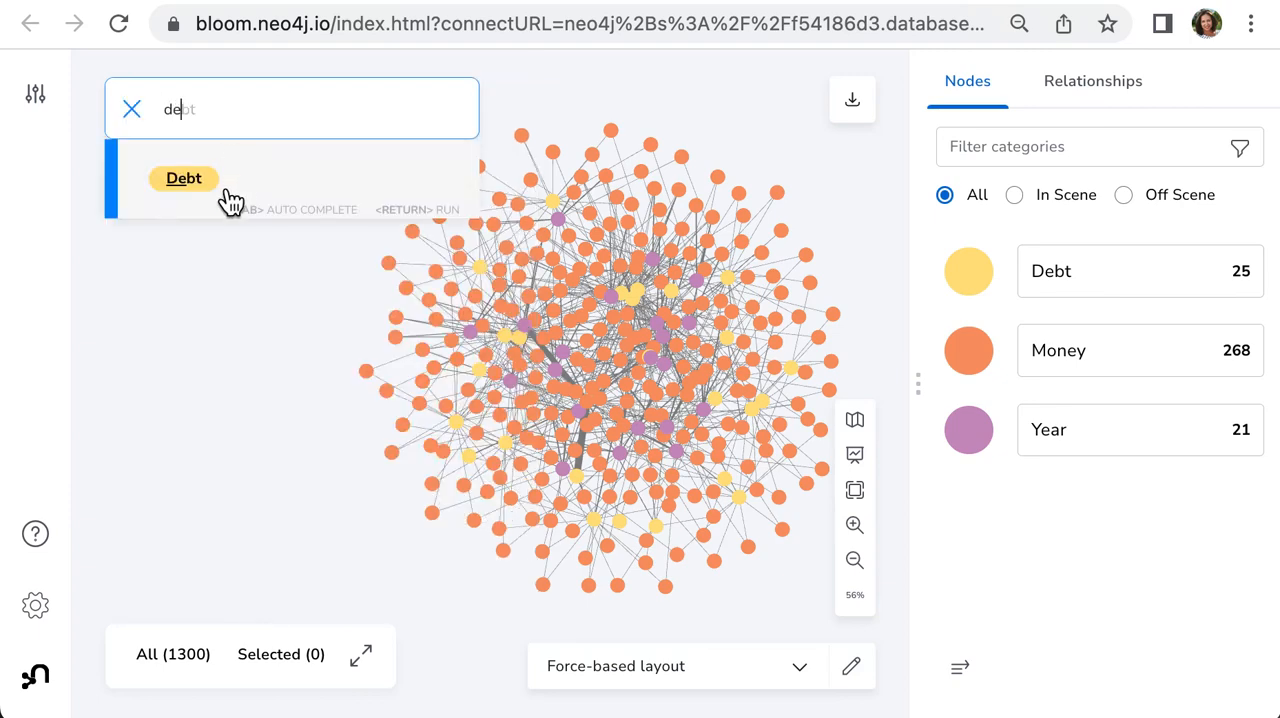
- Search for the Debt–HAS_AMOUNT_OF–Money–IN_THE_YEAR–Year pattern and show its 314 nodes
left_click(184, 178)
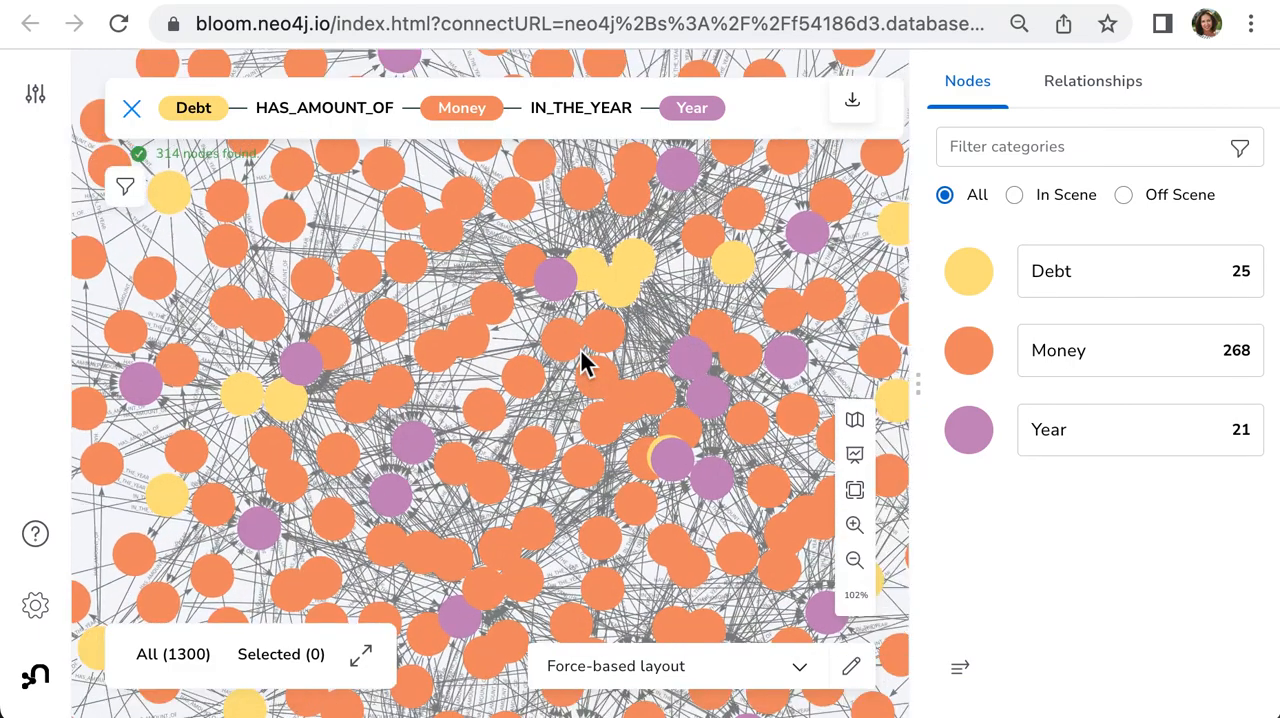
- Add a rule-based styling rule to the Money node category
left_click(855, 525)
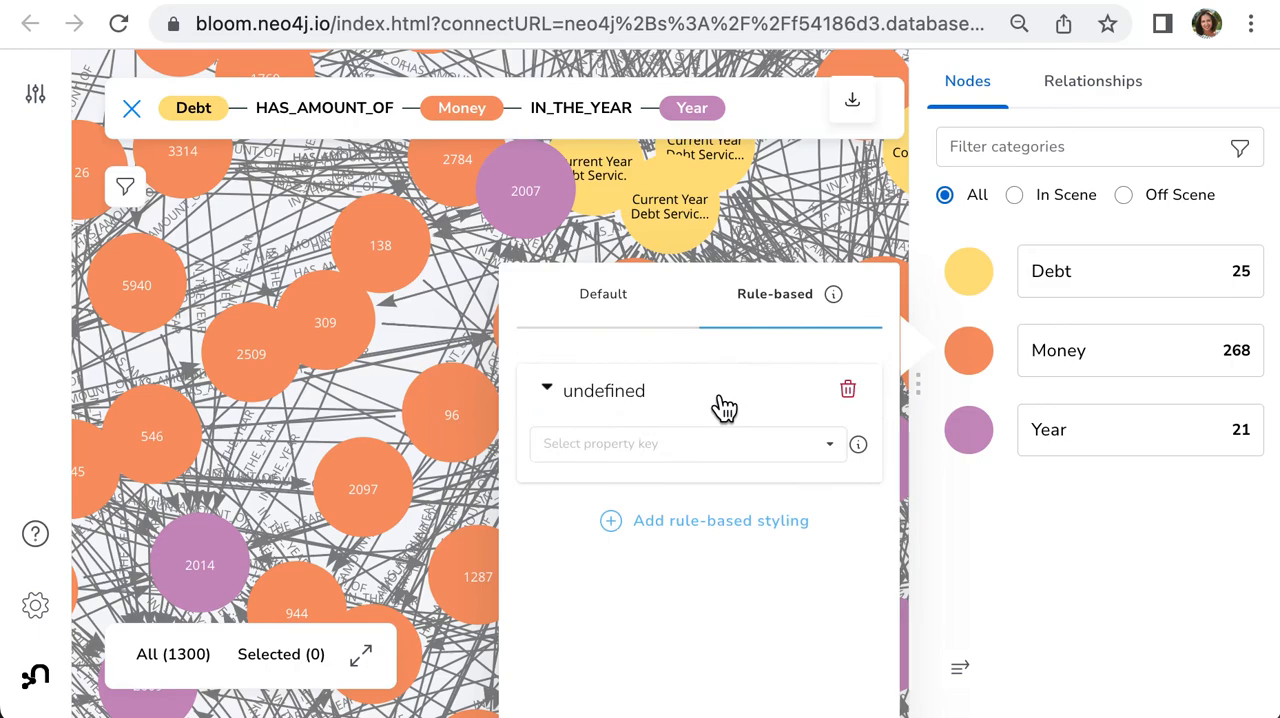
- Choose the value property for the new Money styling rule
left_click(687, 444)
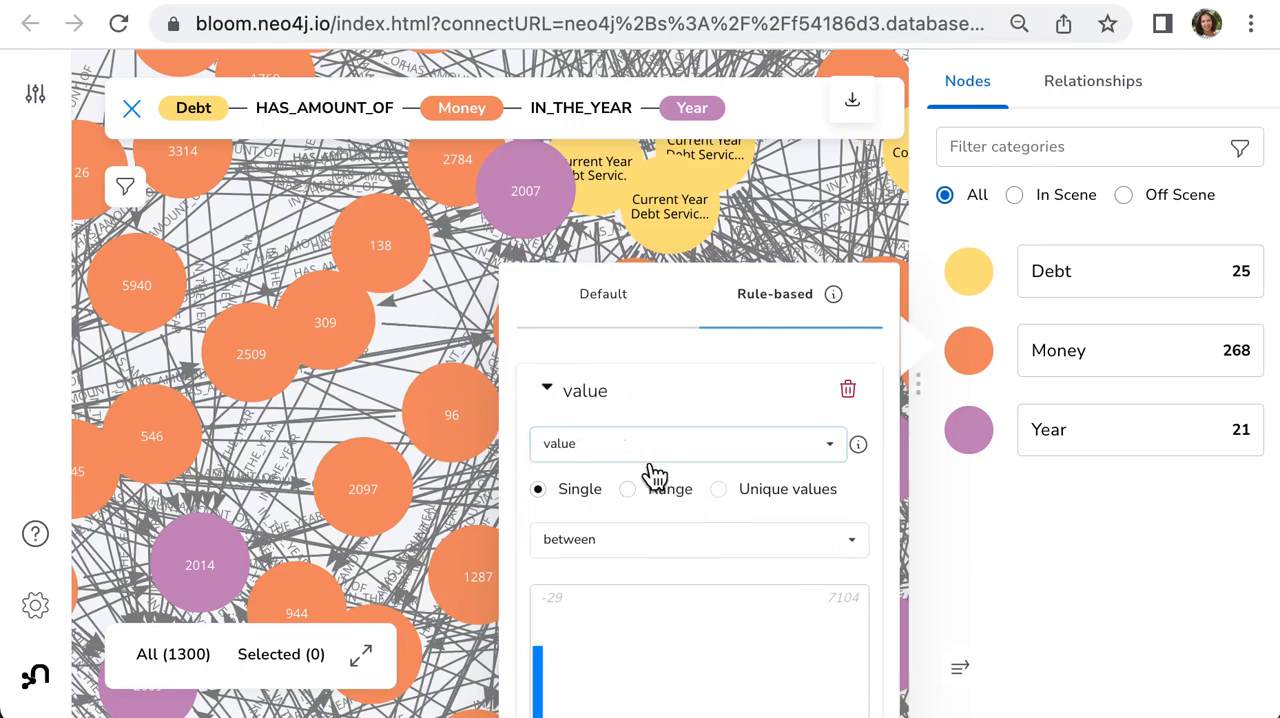
- Style Money nodes by value range with a green gradient, sized 0.25x to 4x
left_click(628, 402)
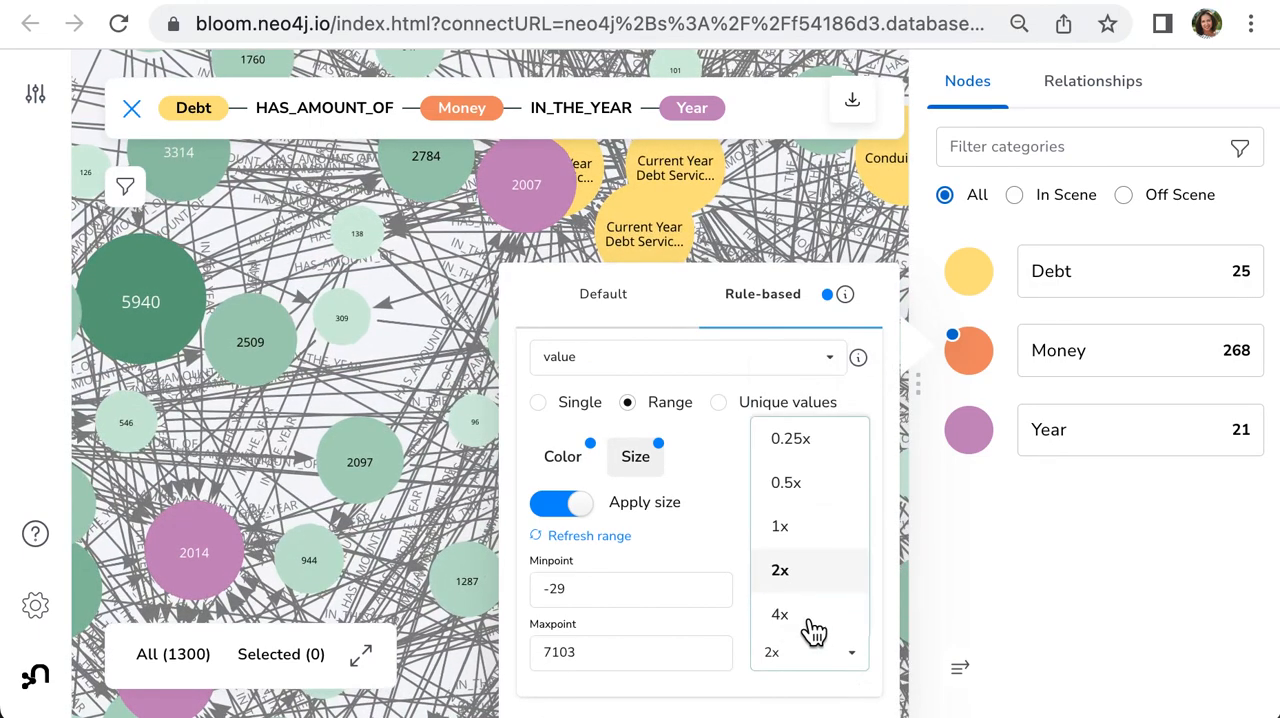
left_click(789, 438)
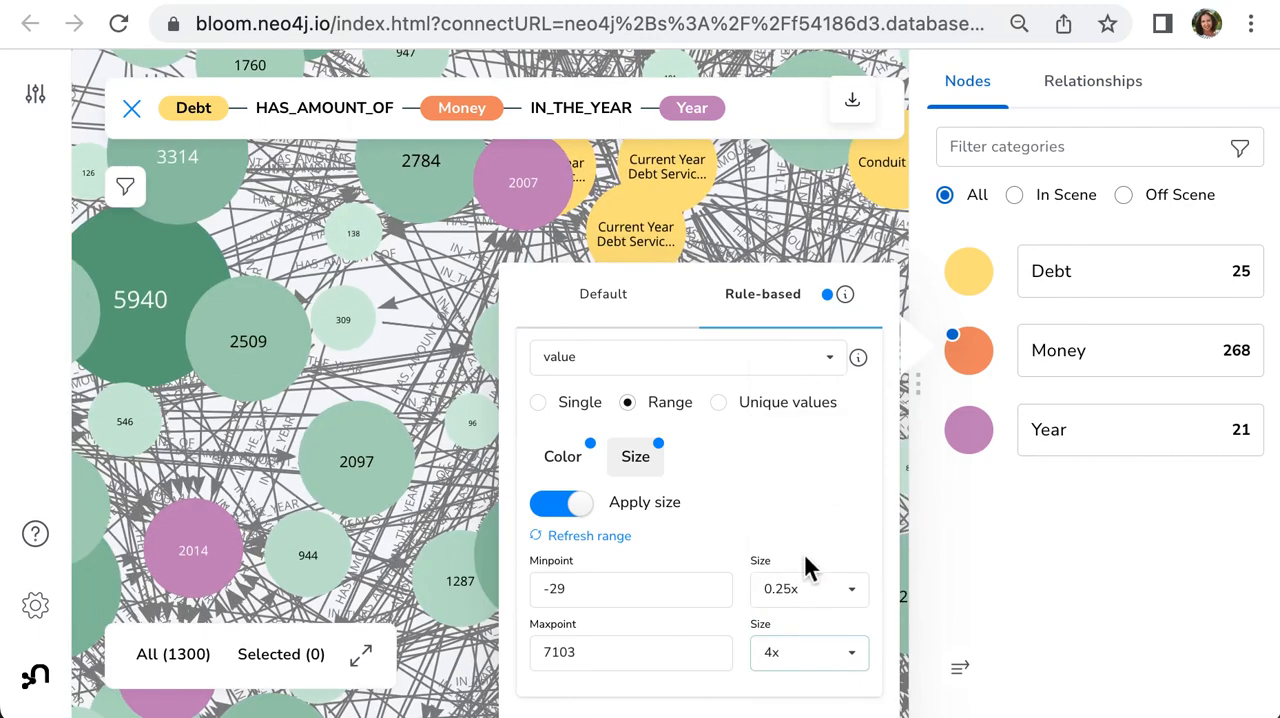